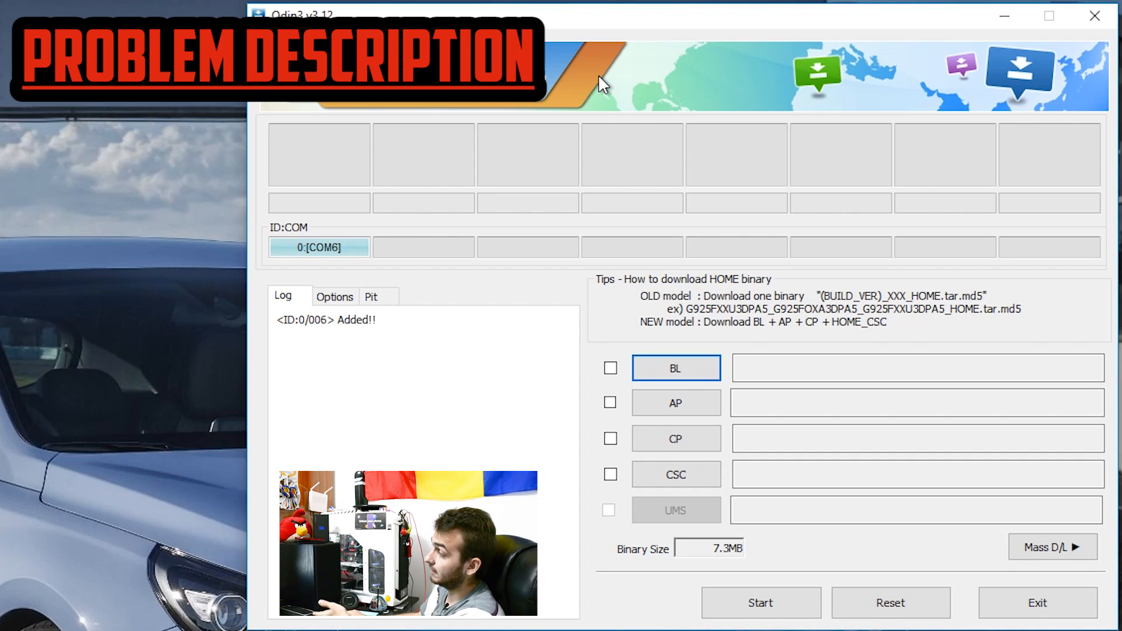
{"action": "mouse_move", "coordinate": [598, 384]}
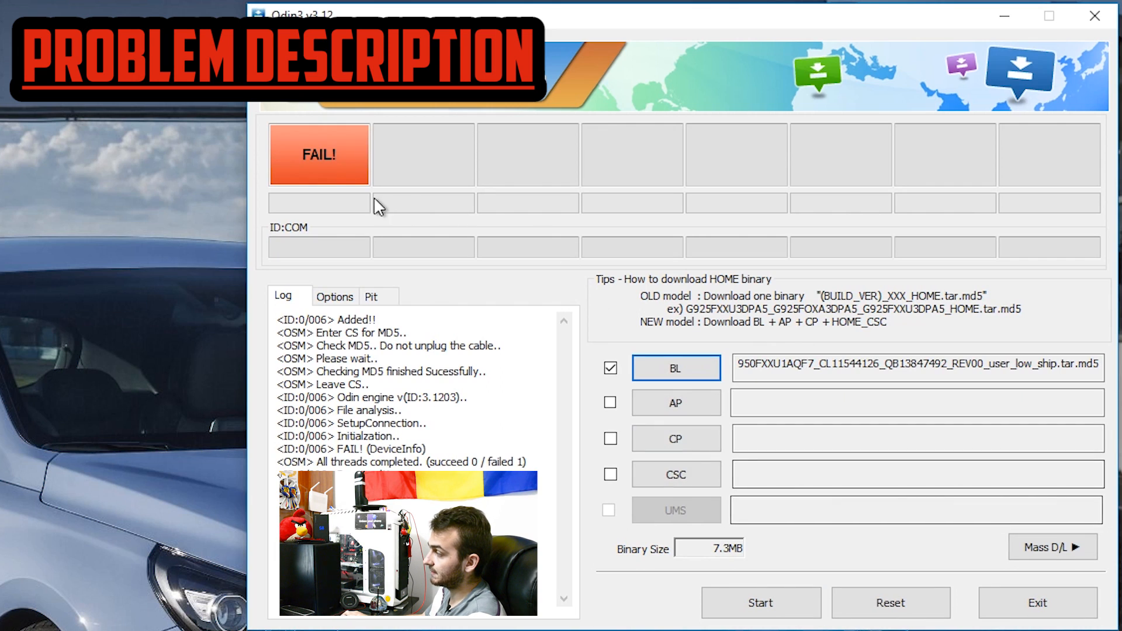
{"action": "mouse_move", "coordinate": [332, 451]}
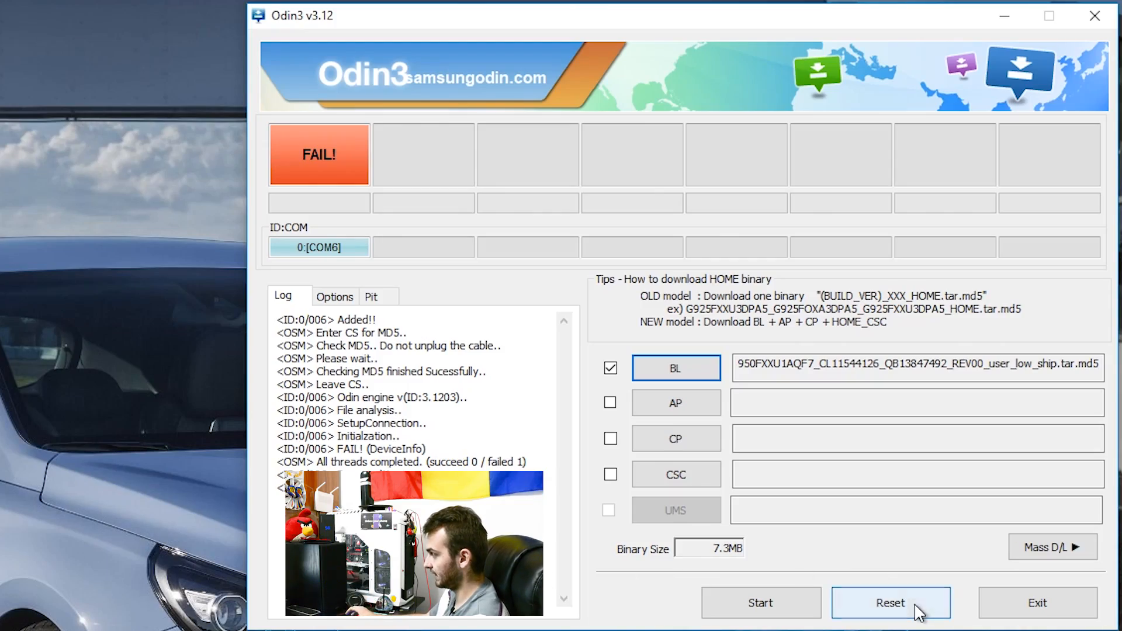
Step: Reset Odin to clear the FAIL result and BL file, re-detecting the phone on COM6
{"action": "left_click", "coordinate": [891, 602]}
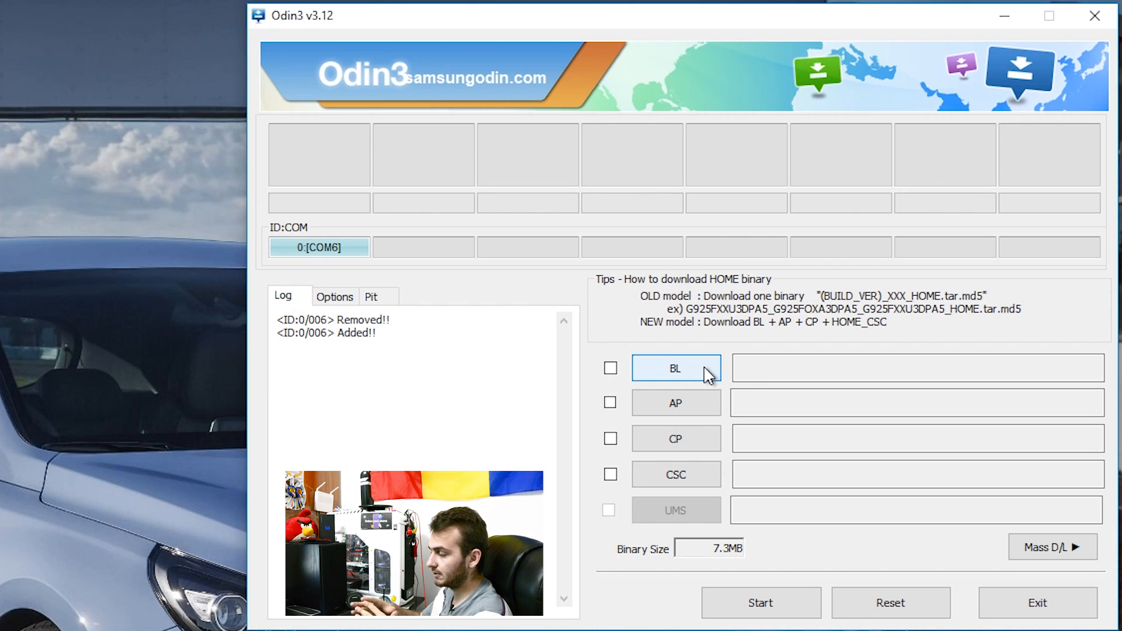
Step: Load the previous bootloader .tar.md5 into BL and check the flashing options
{"action": "left_click", "coordinate": [673, 368]}
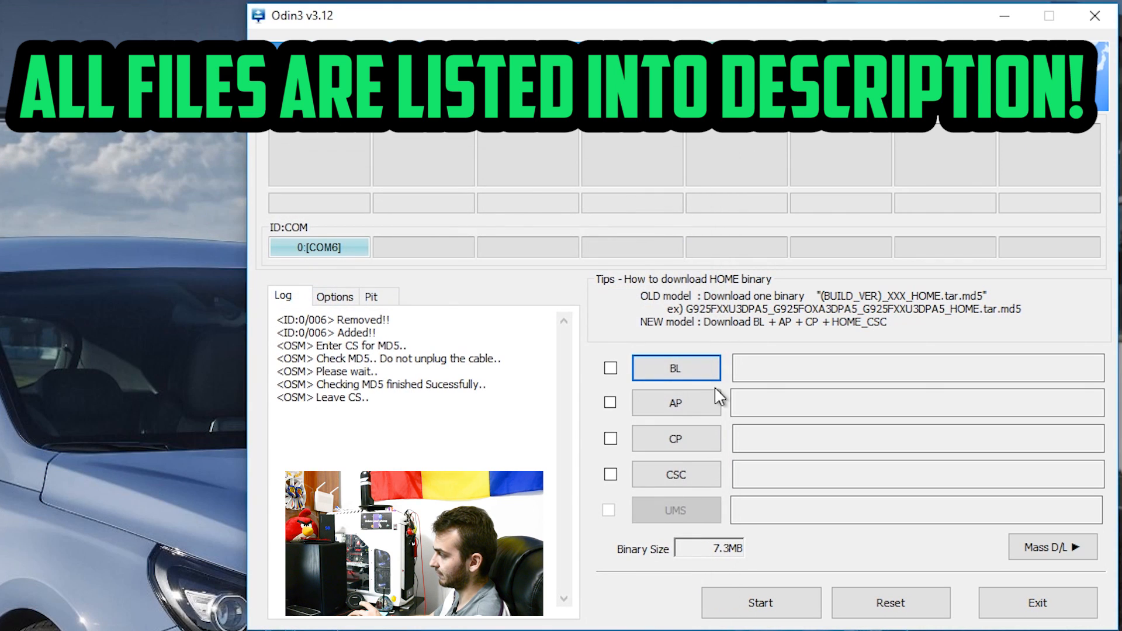
{"action": "left_click", "coordinate": [609, 367]}
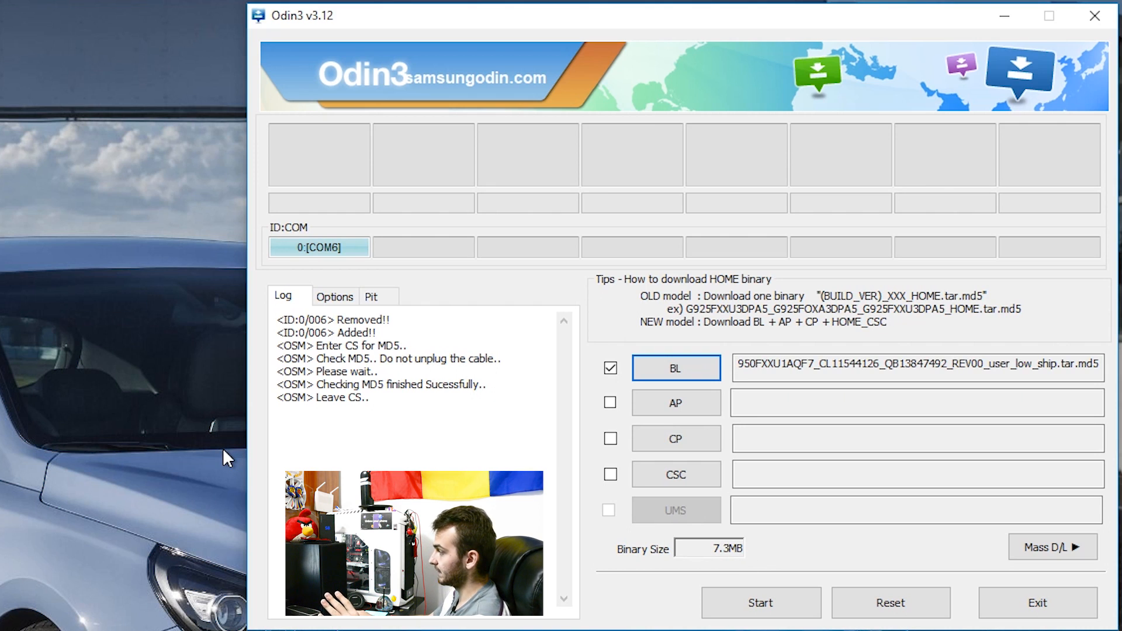
{"action": "left_click", "coordinate": [334, 297]}
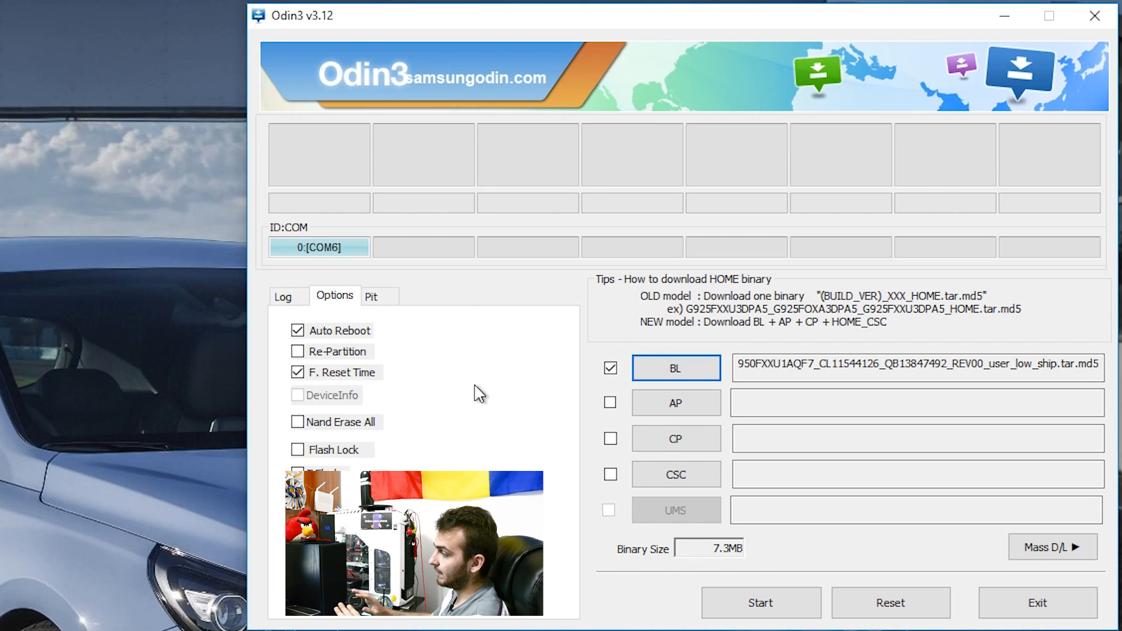
{"action": "mouse_move", "coordinate": [418, 369]}
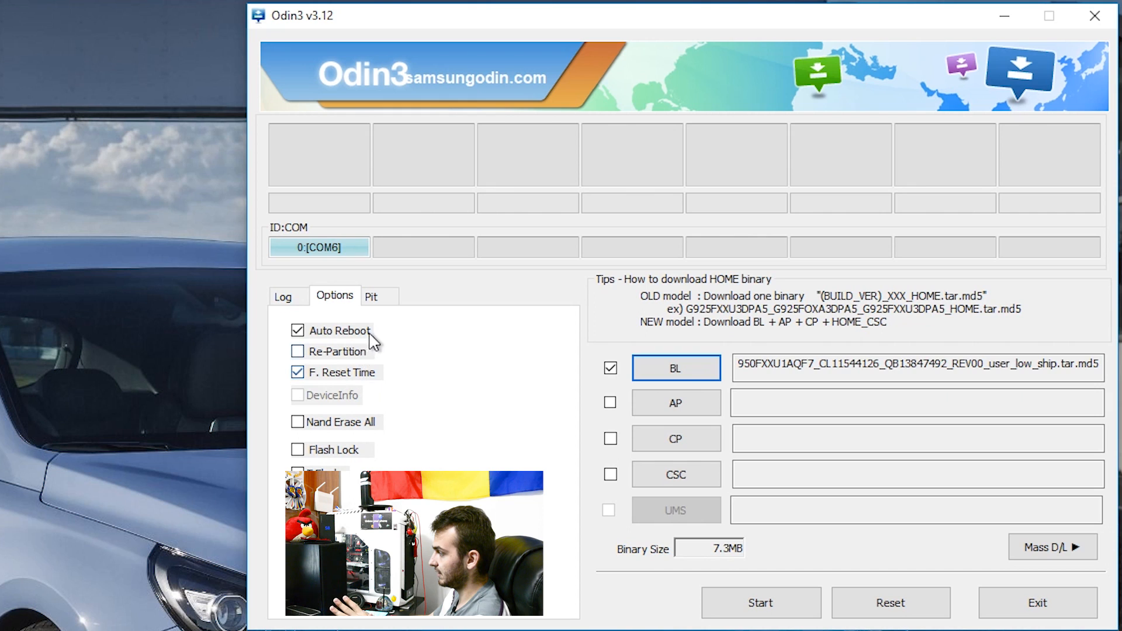
{"action": "left_click", "coordinate": [283, 297]}
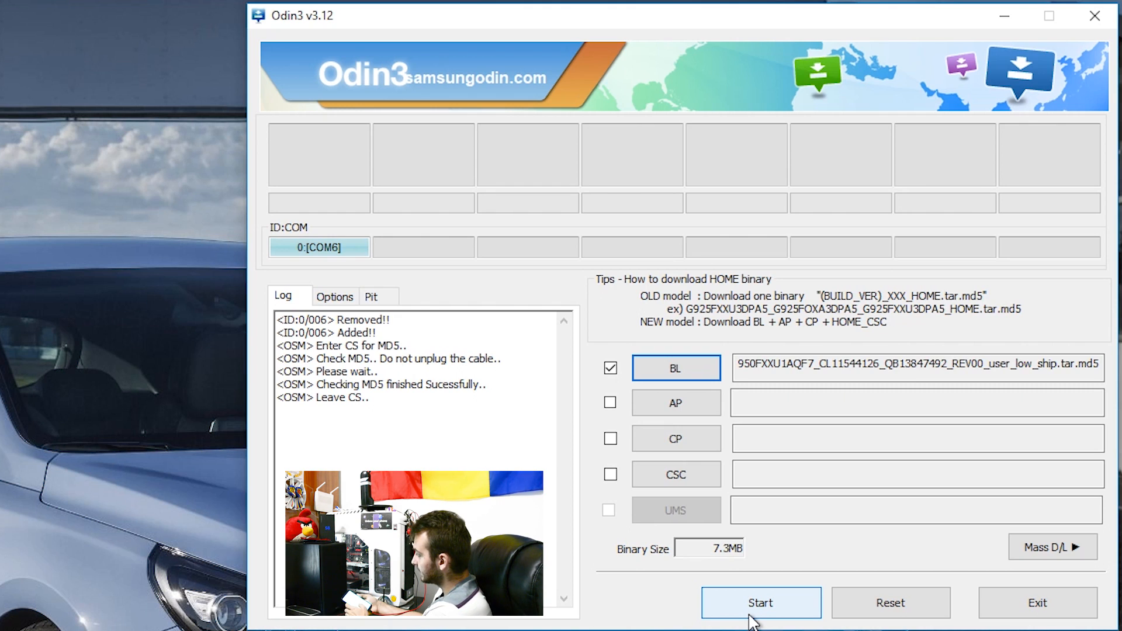
Step: Start flashing the previous bootloader, which ends in FAIL! (DeviceInfo)
{"action": "left_click", "coordinate": [760, 603]}
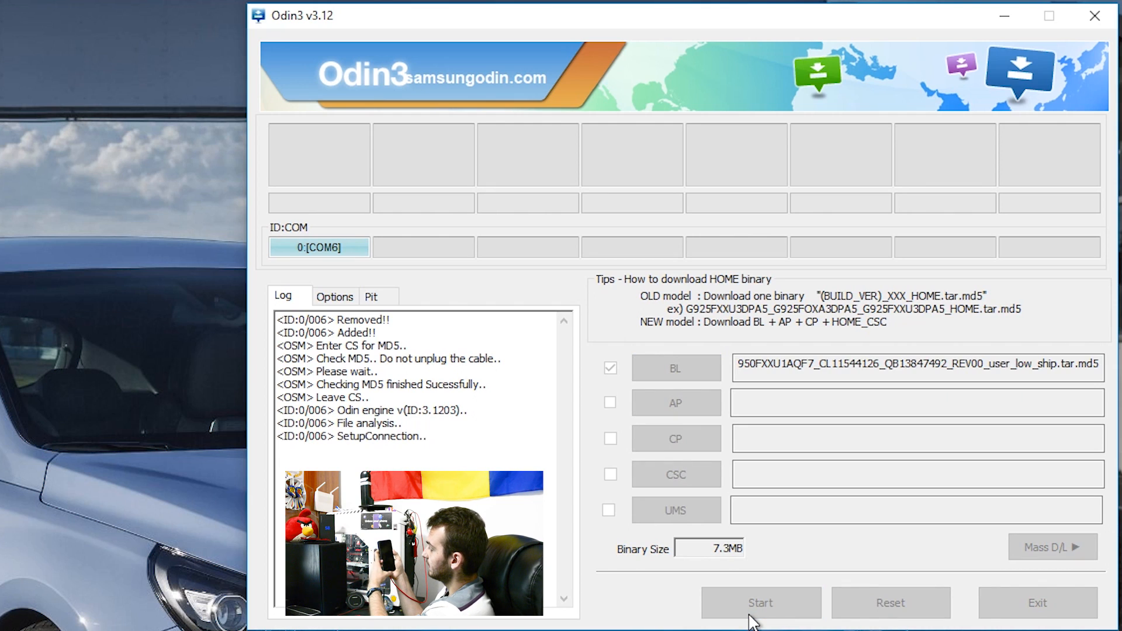
{"action": "left_click", "coordinate": [760, 602]}
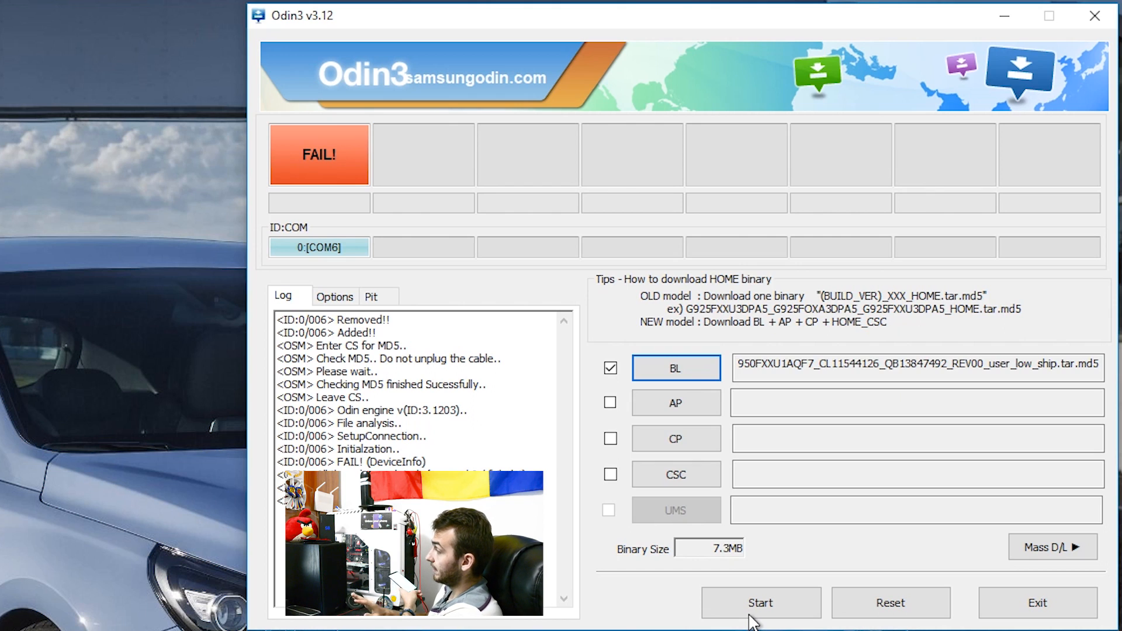
{"action": "mouse_move", "coordinate": [593, 217]}
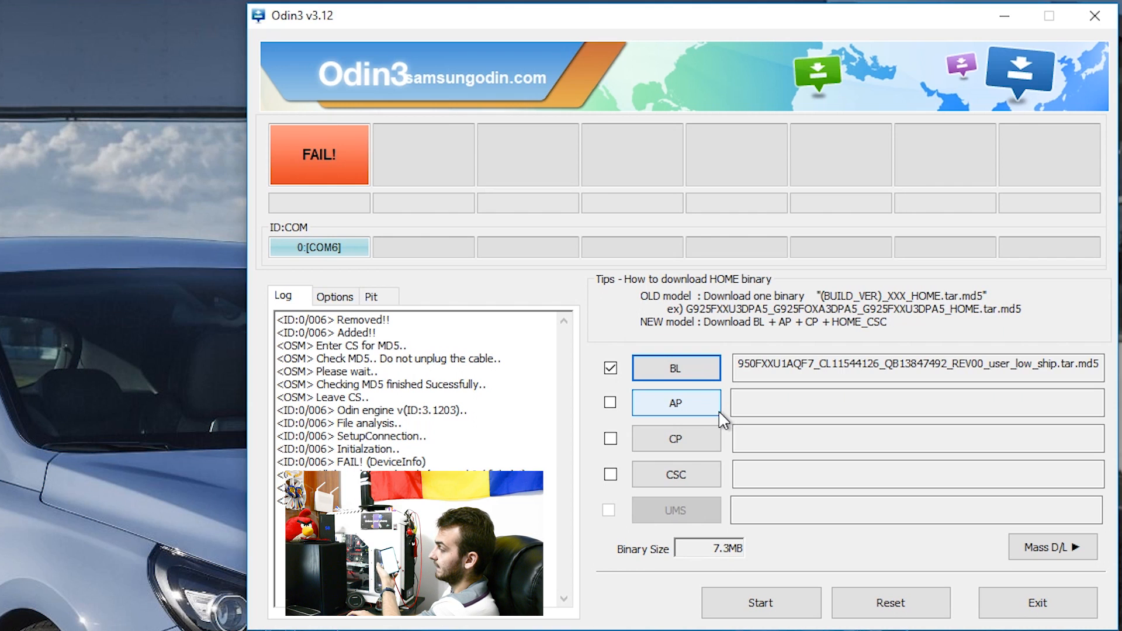
{"action": "left_click", "coordinate": [760, 602]}
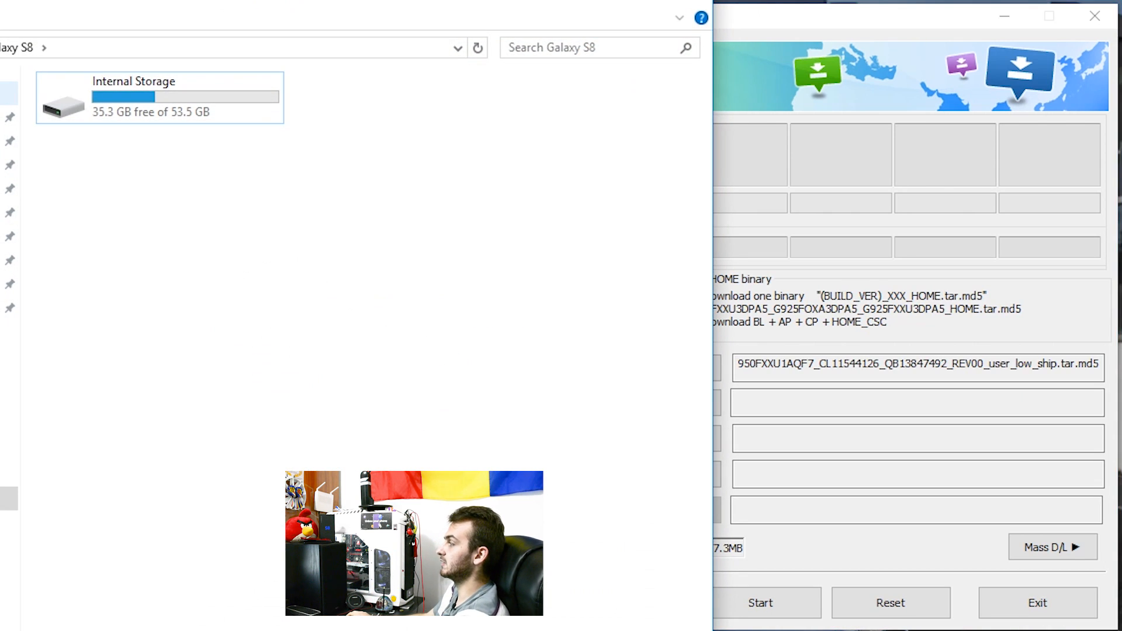
Step: Open Galaxy S8 Internal Storage to list folders like Android, DCIM and Download
{"action": "double_click", "coordinate": [159, 98]}
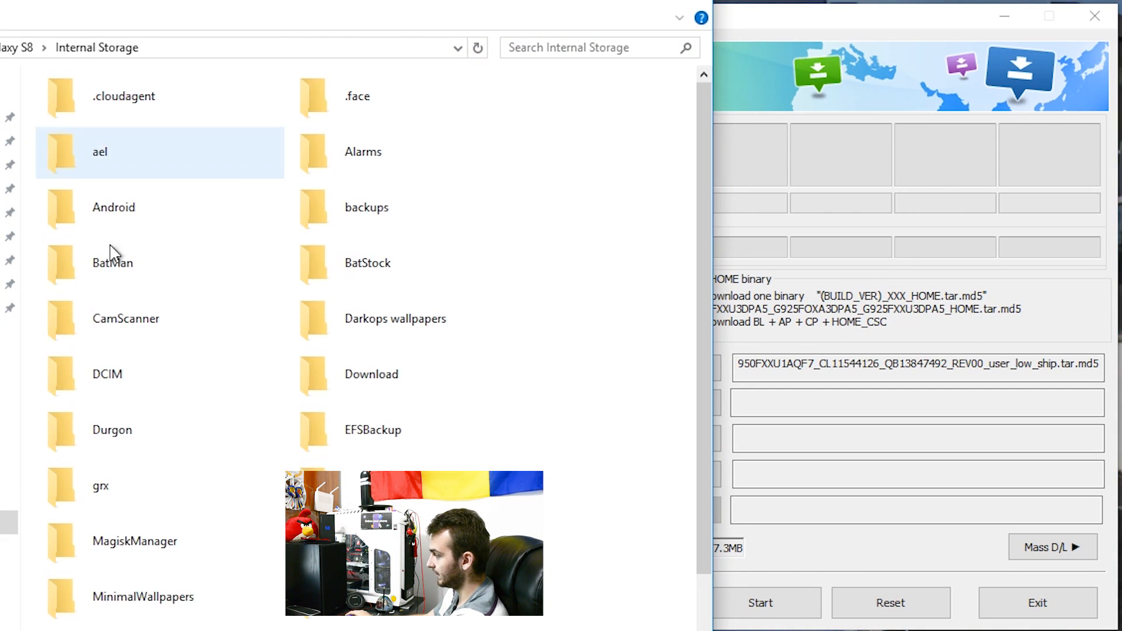